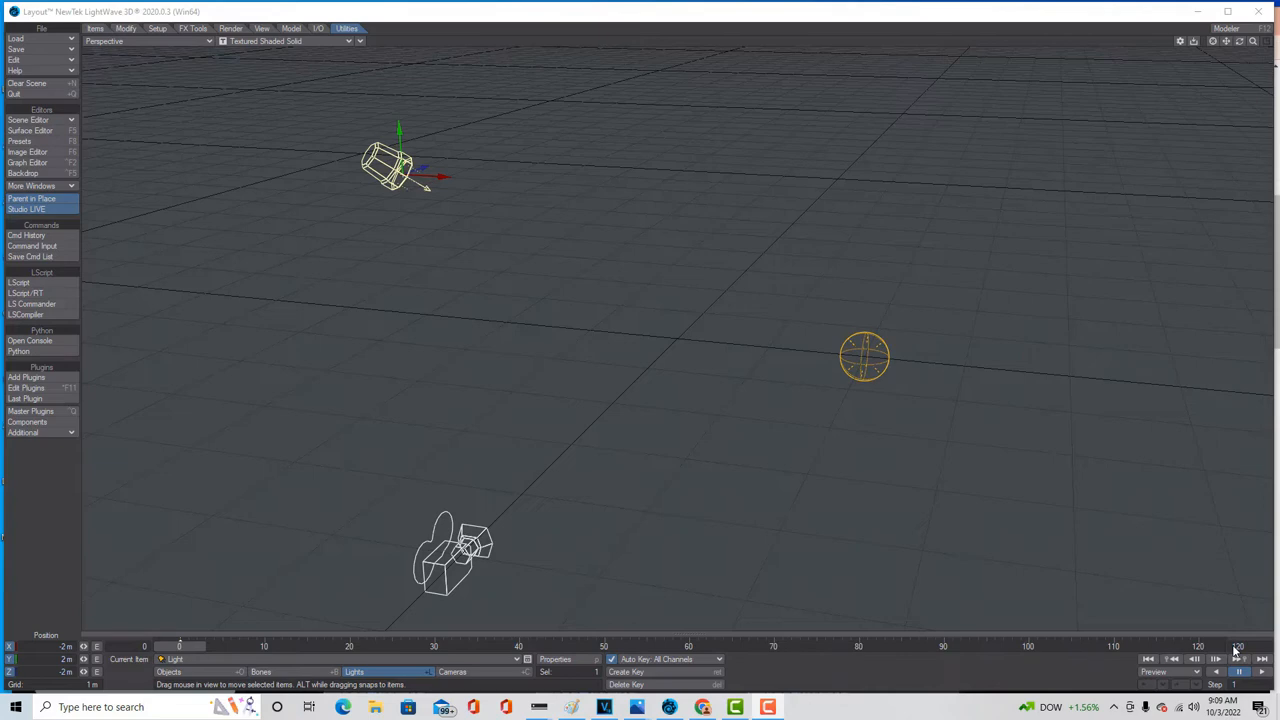
mouse_move(1108, 568)
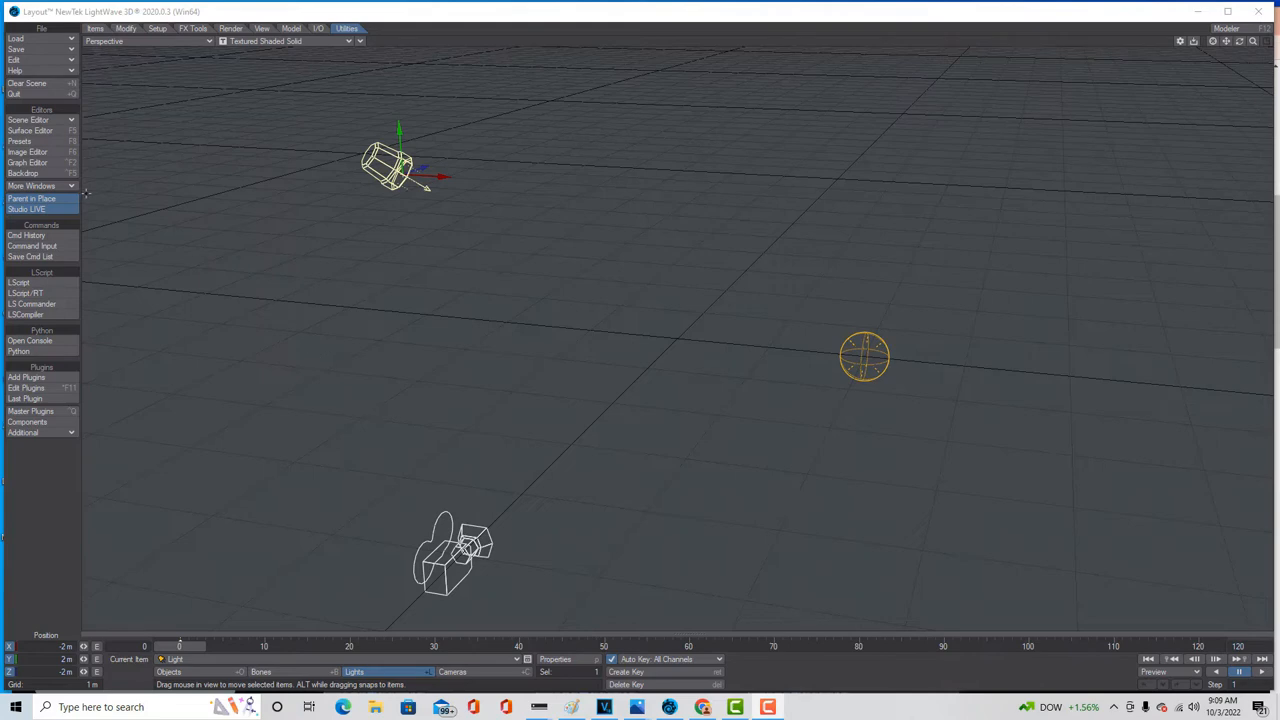
mouse_move(204, 232)
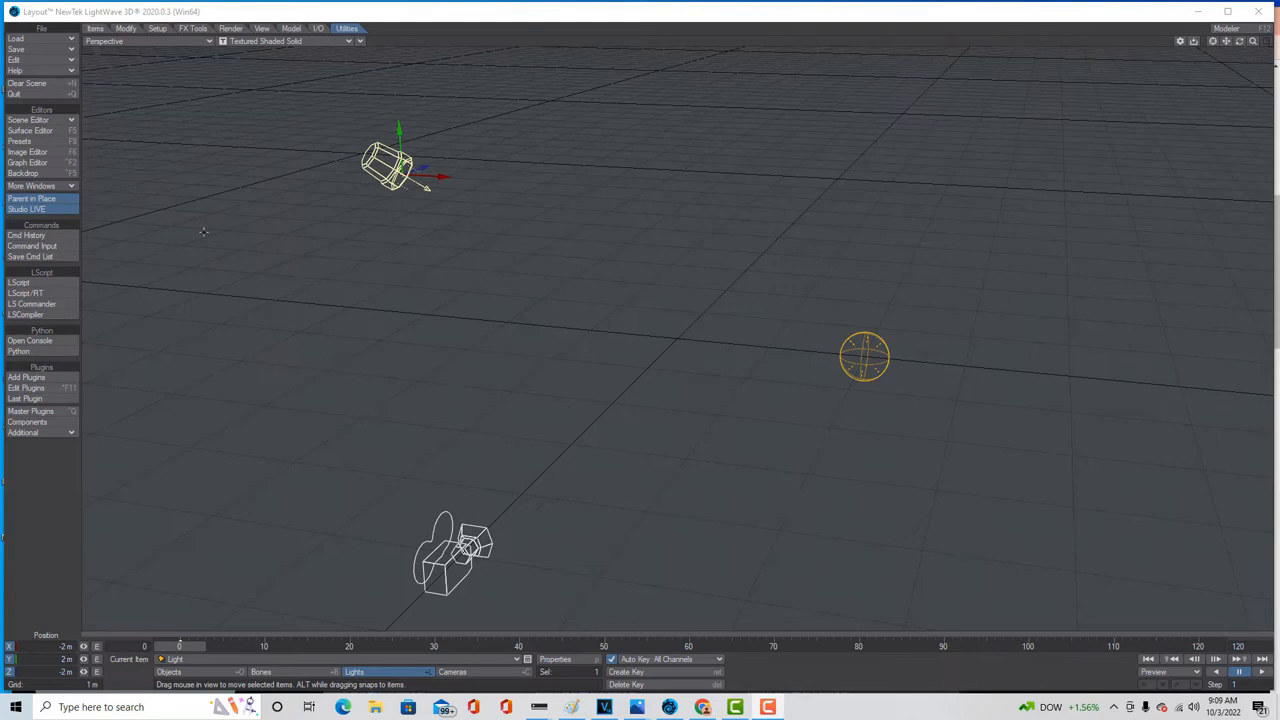
mouse_move(128, 206)
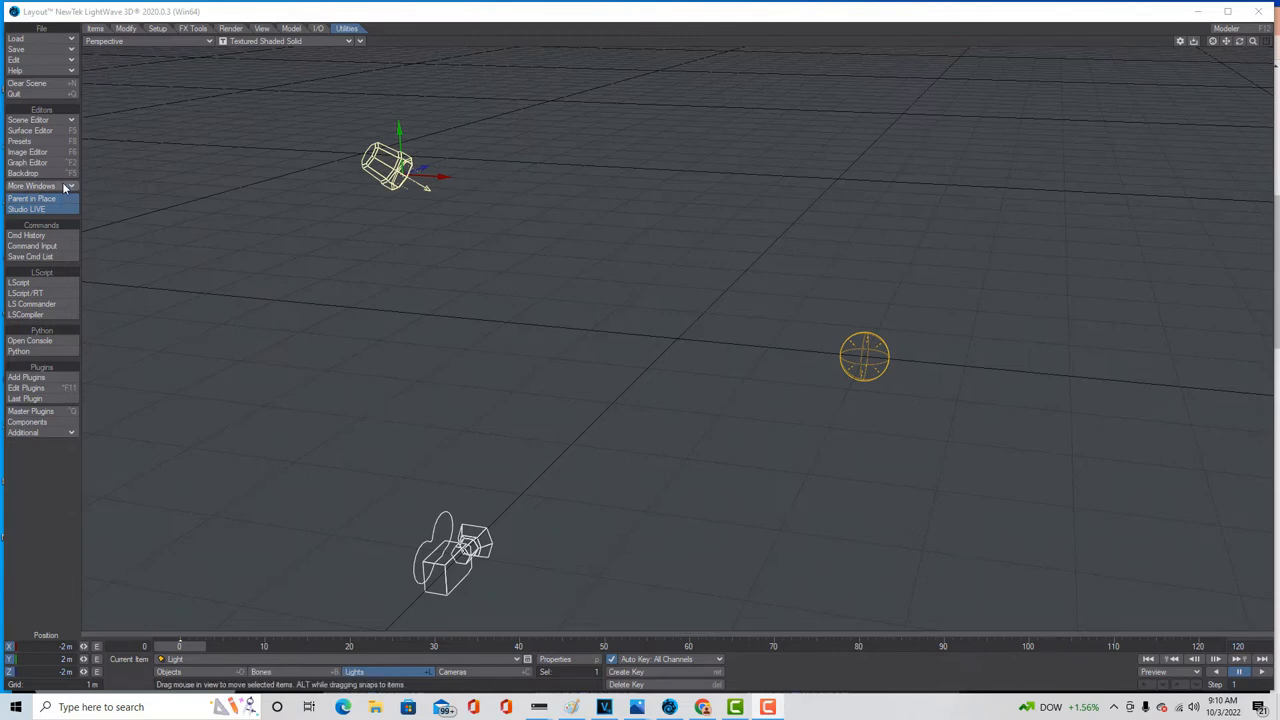
Show KinectOne_A's live tracking channels under the Kinect XBOX ONE entry, with HID collapsed.
click(36, 186)
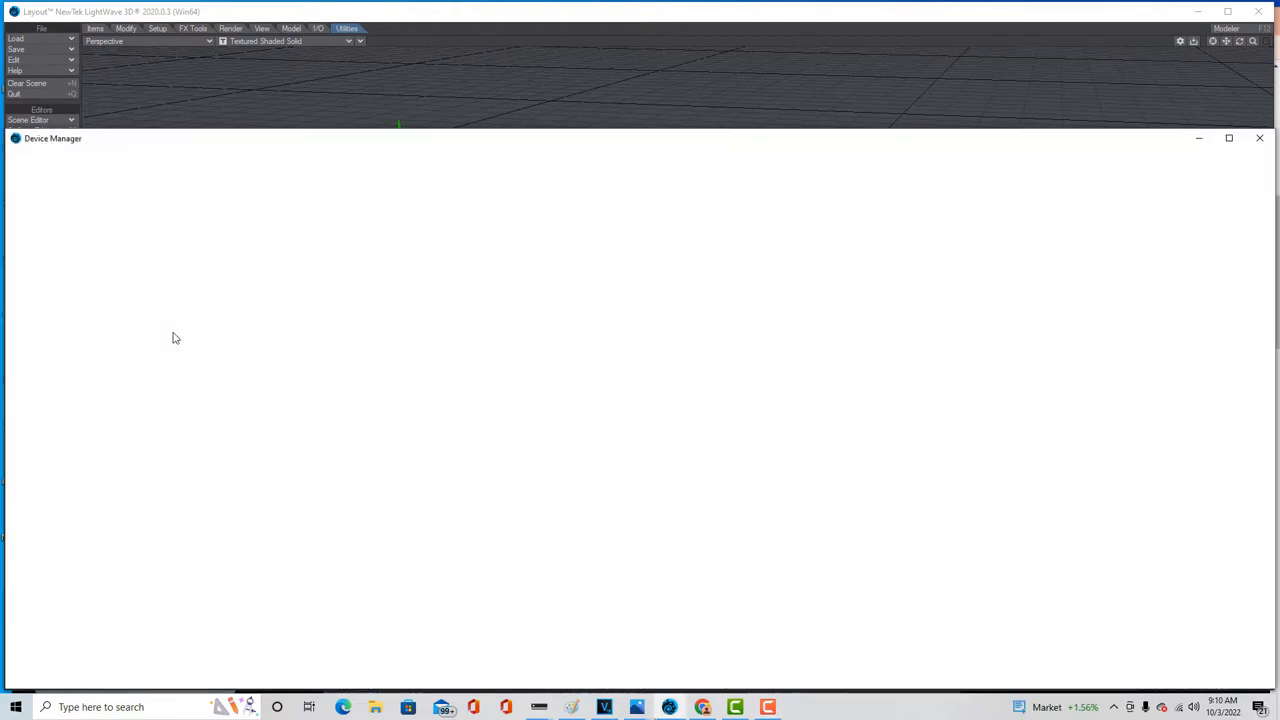
mouse_move(810, 152)
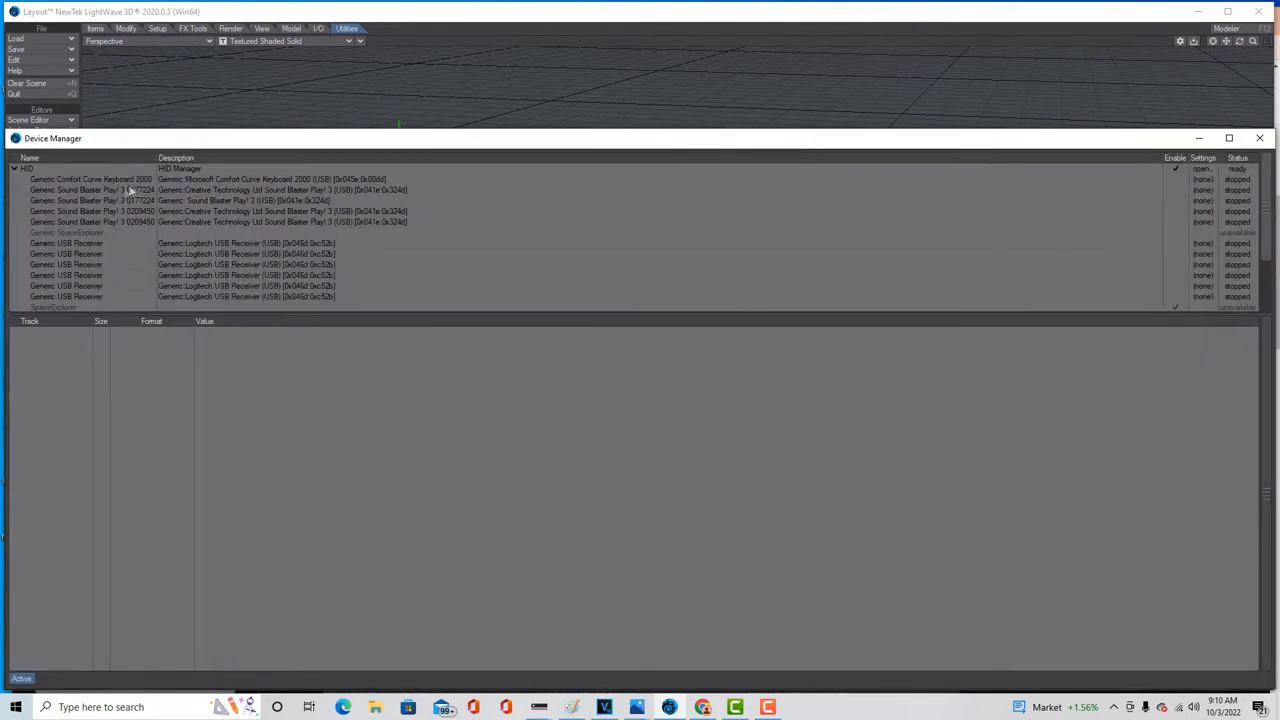
mouse_move(950, 258)
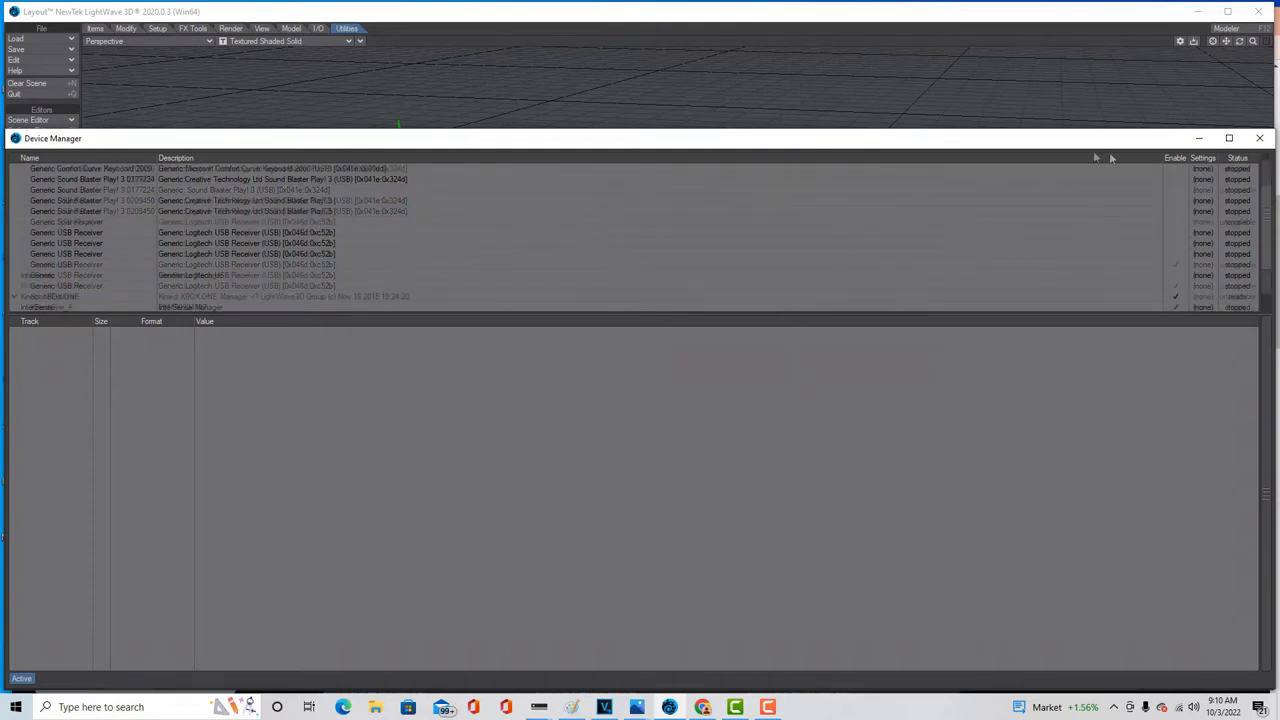
scroll(down, 3)
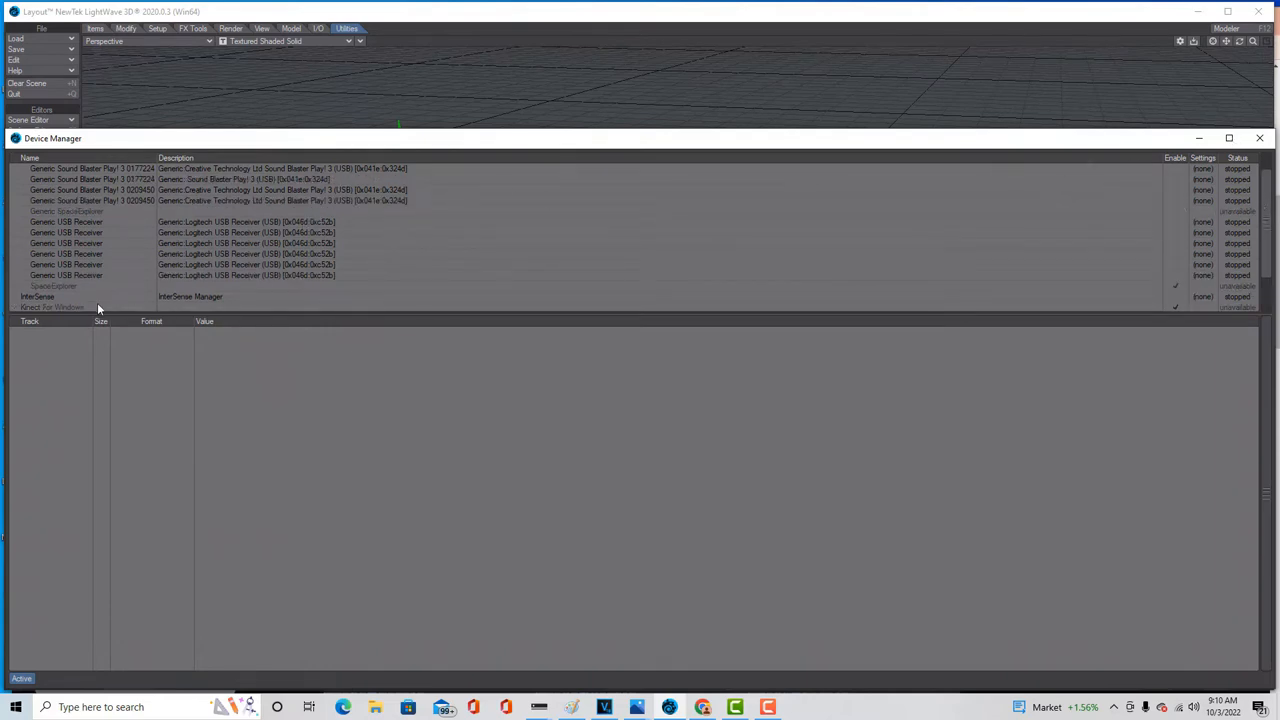
mouse_move(792, 148)
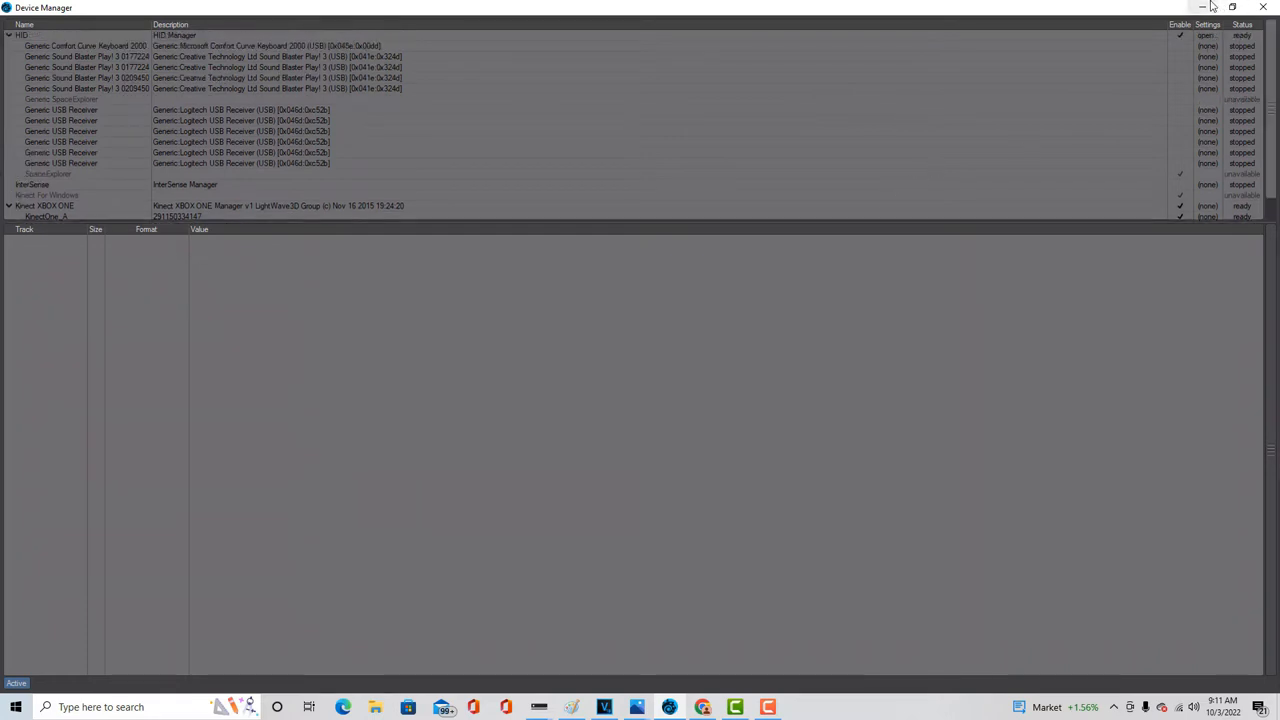
click(8, 36)
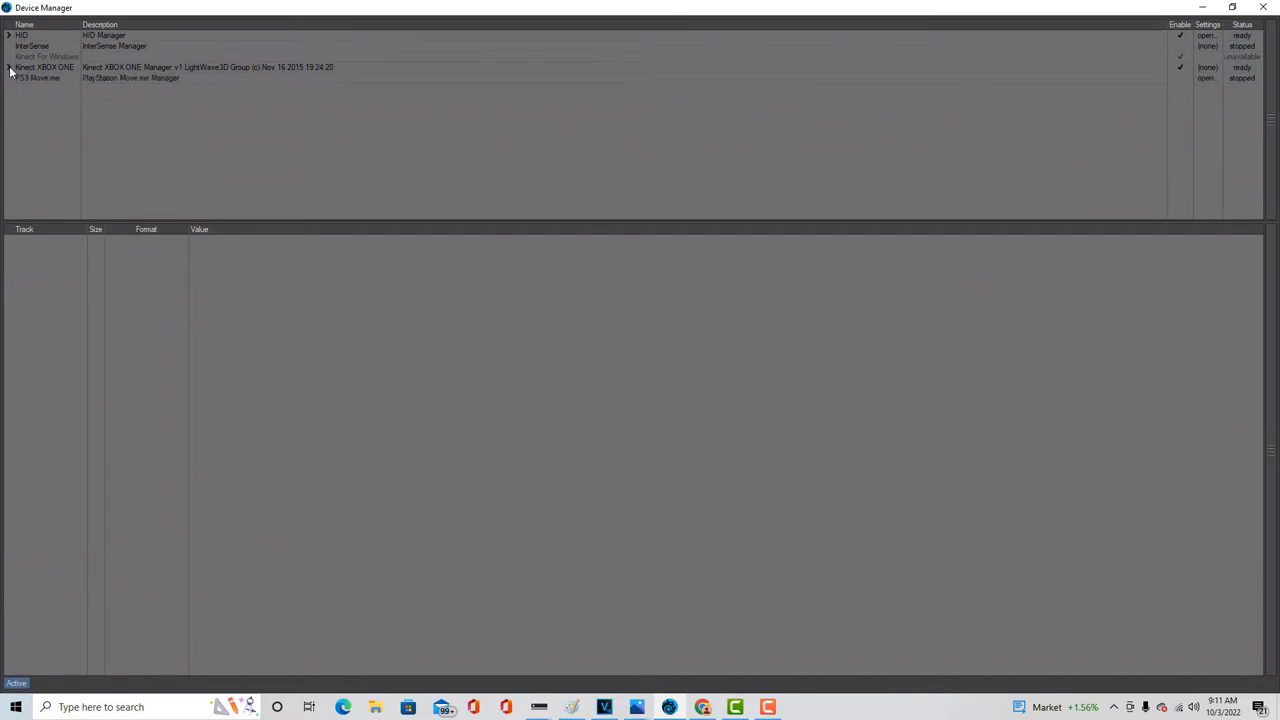
click(8, 68)
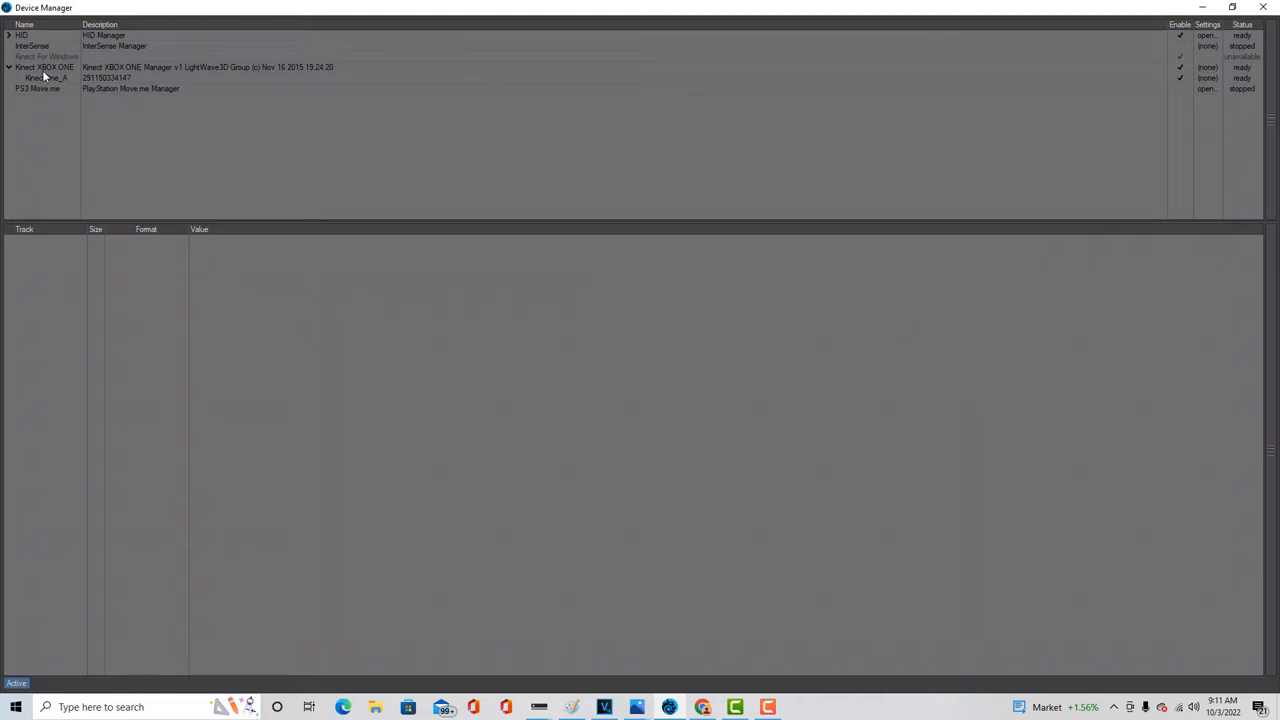
click(44, 78)
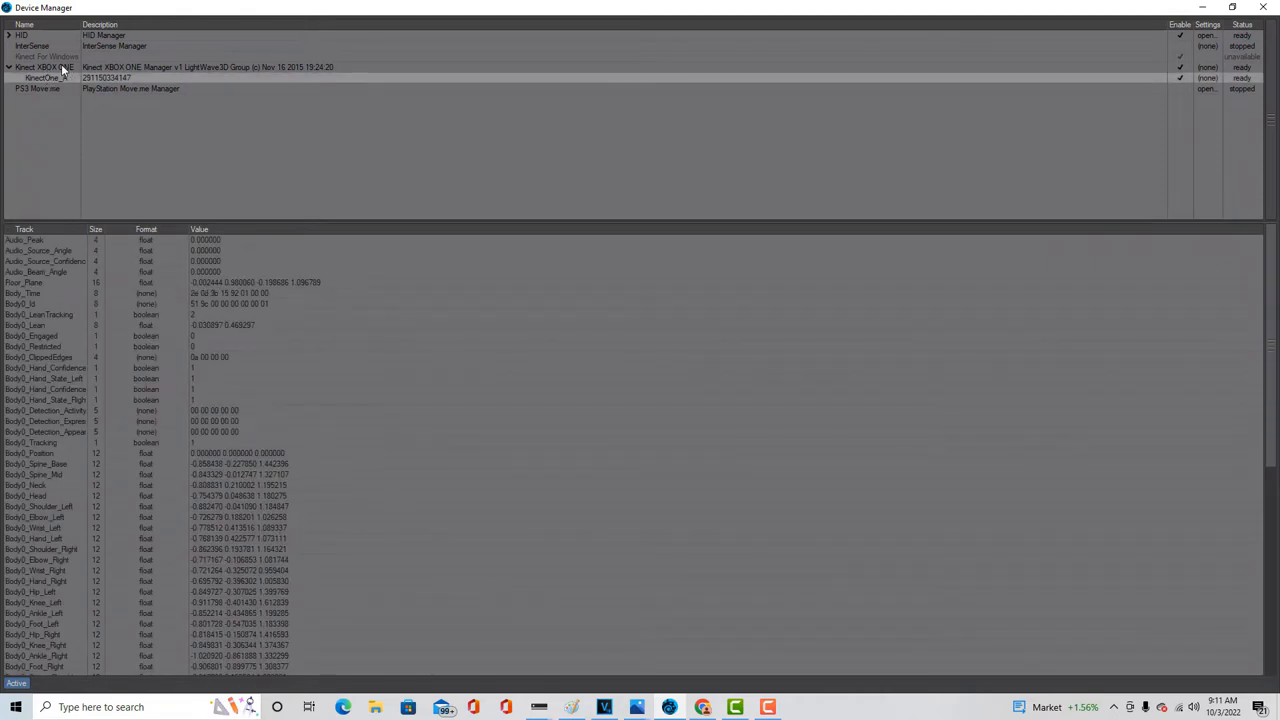
Confirm the Device Name prompt, keeping the device named KinectOne_A.
double_click(44, 78)
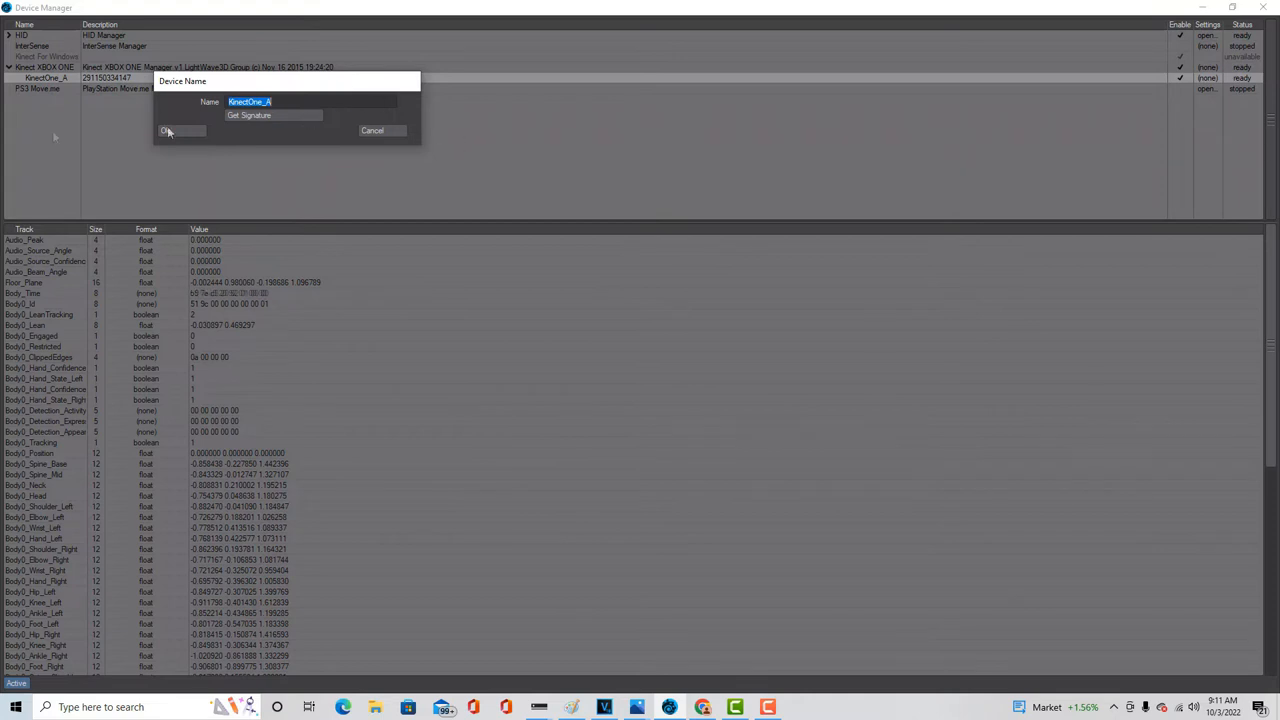
click(168, 130)
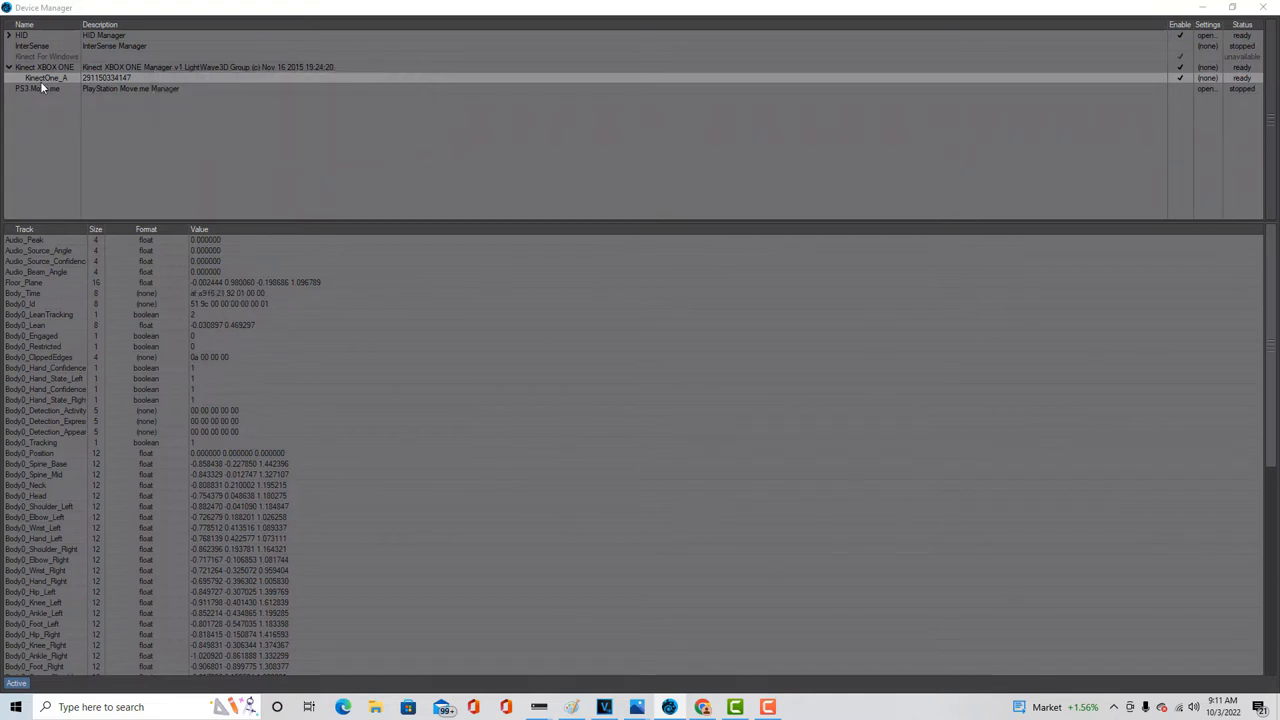
mouse_move(762, 96)
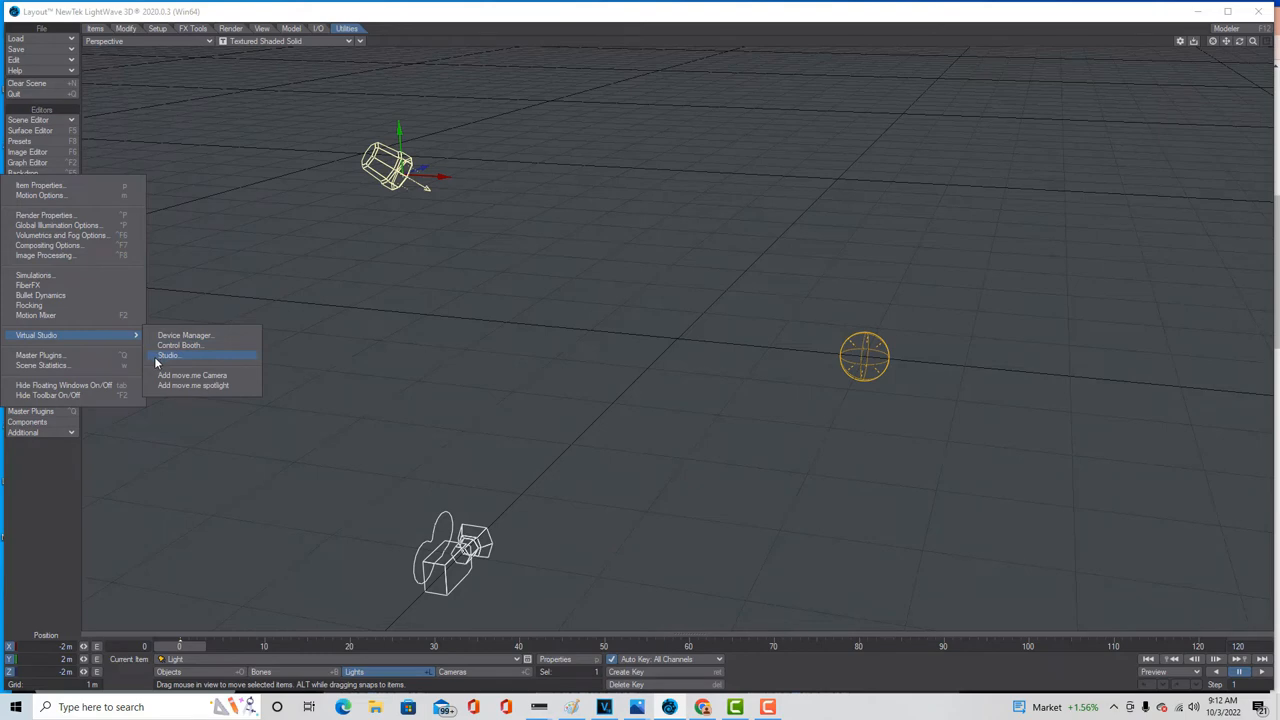
Bring up an empty Studio window from Virtual Studio > Studio.
click(168, 356)
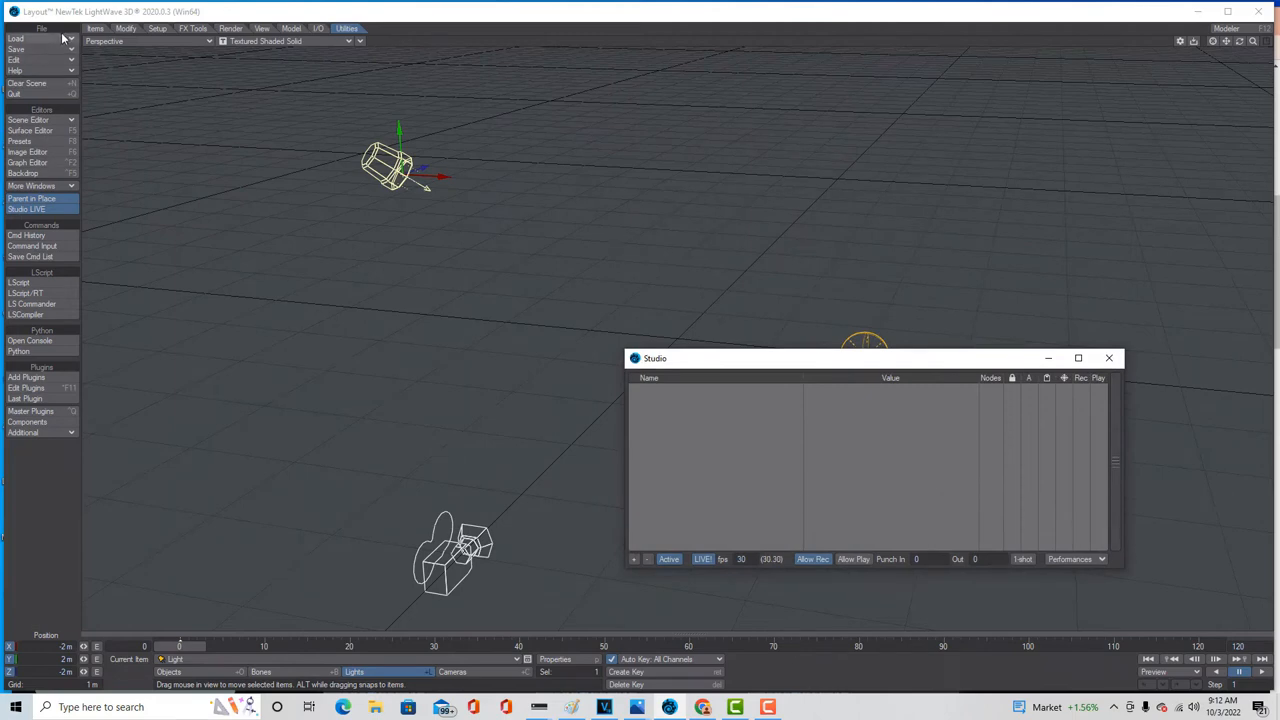
click(16, 38)
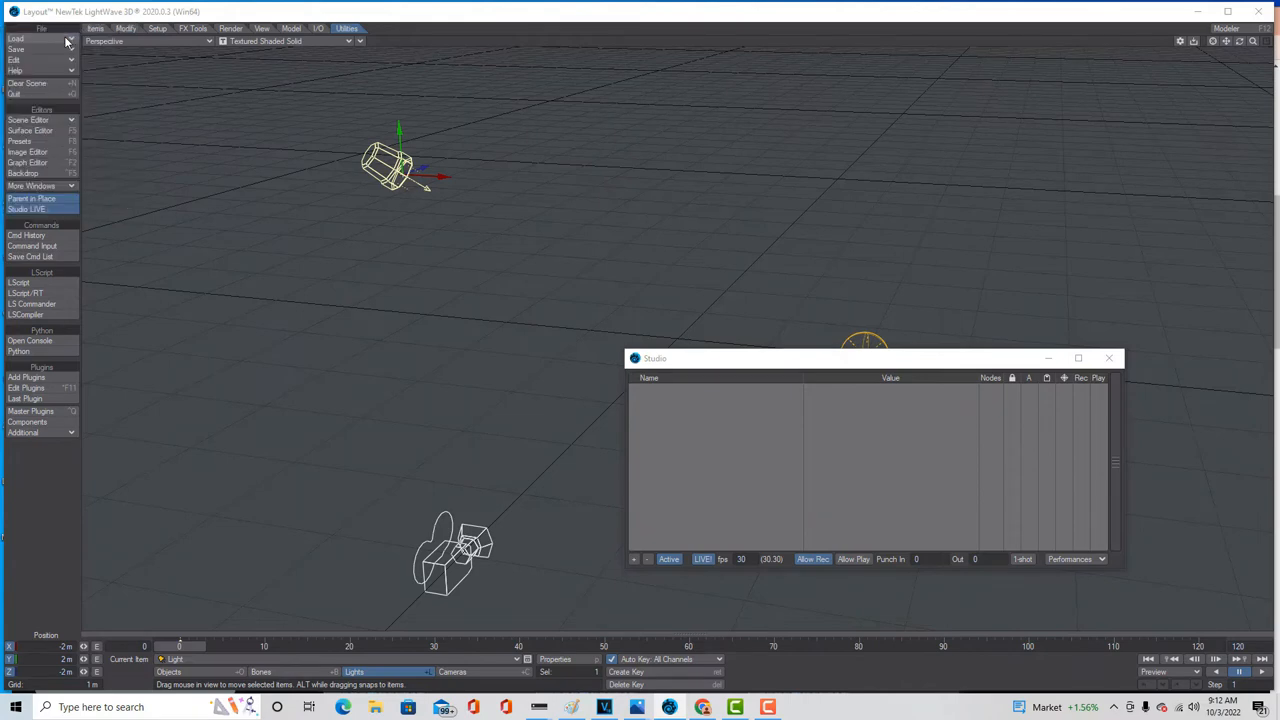
Load KinectOne_Skeleton_SKL0.lws and answer the Load Older Scene Version prompt.
click(16, 38)
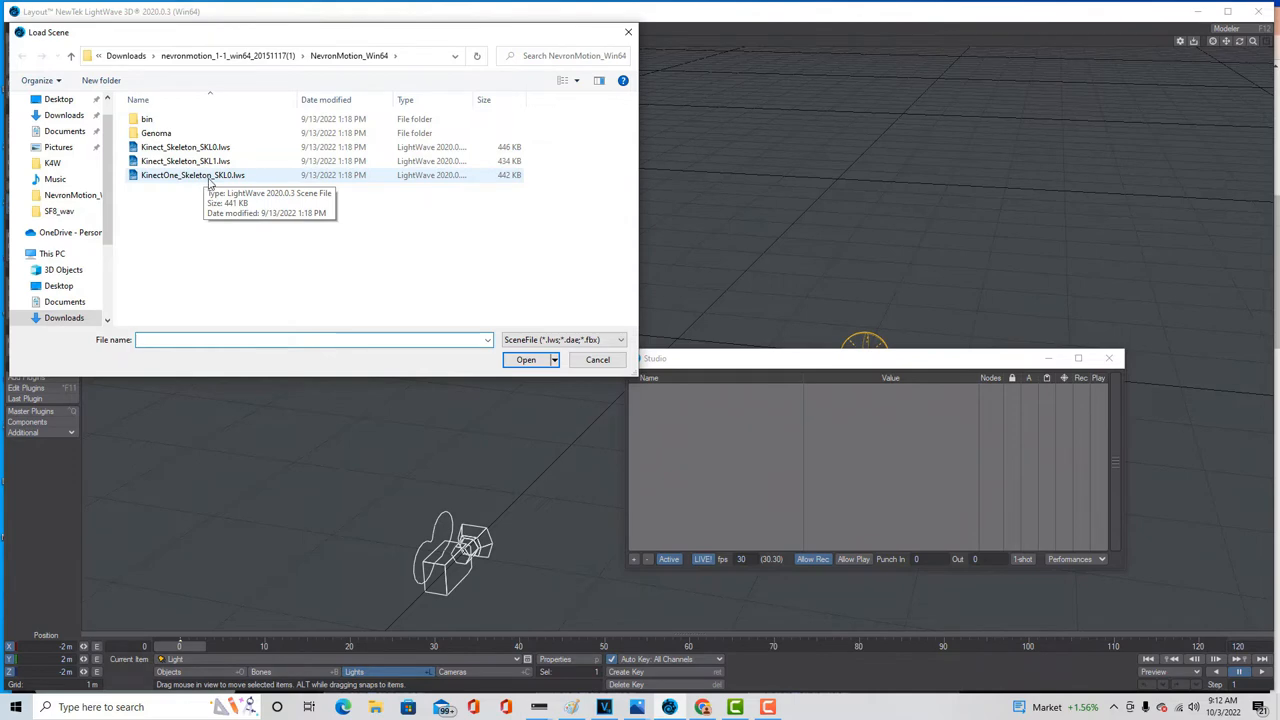
click(192, 176)
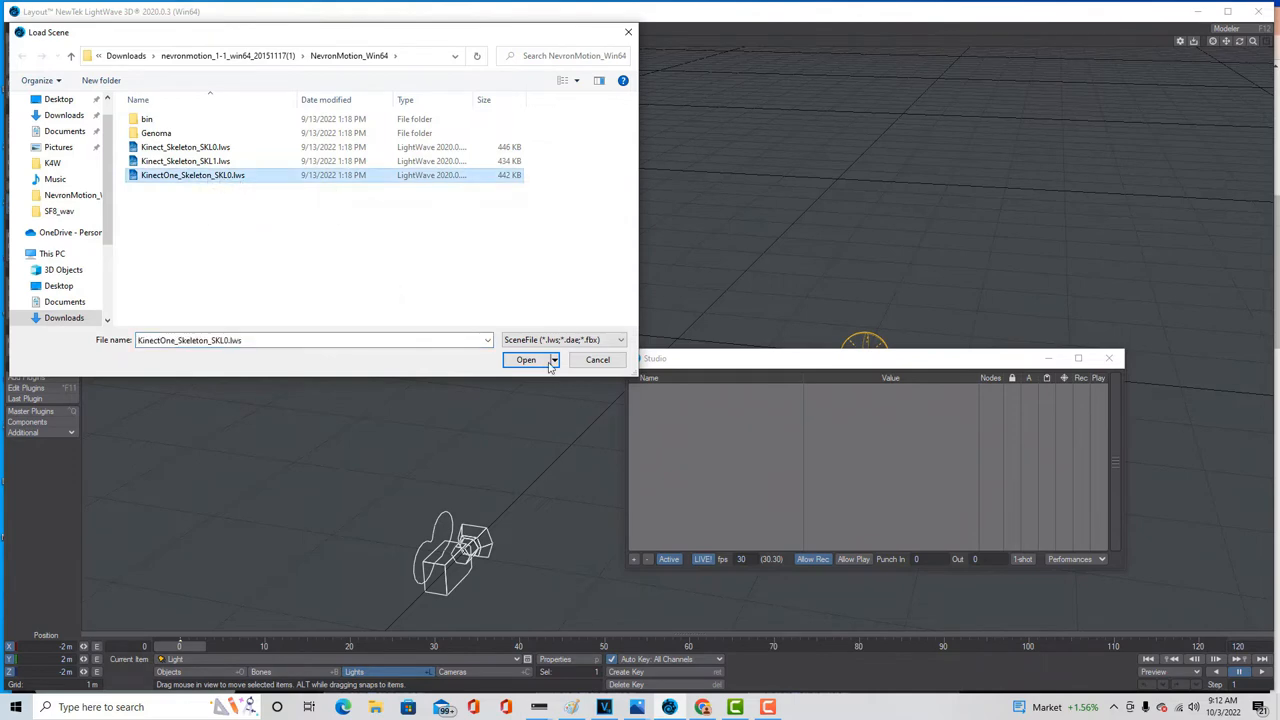
click(524, 360)
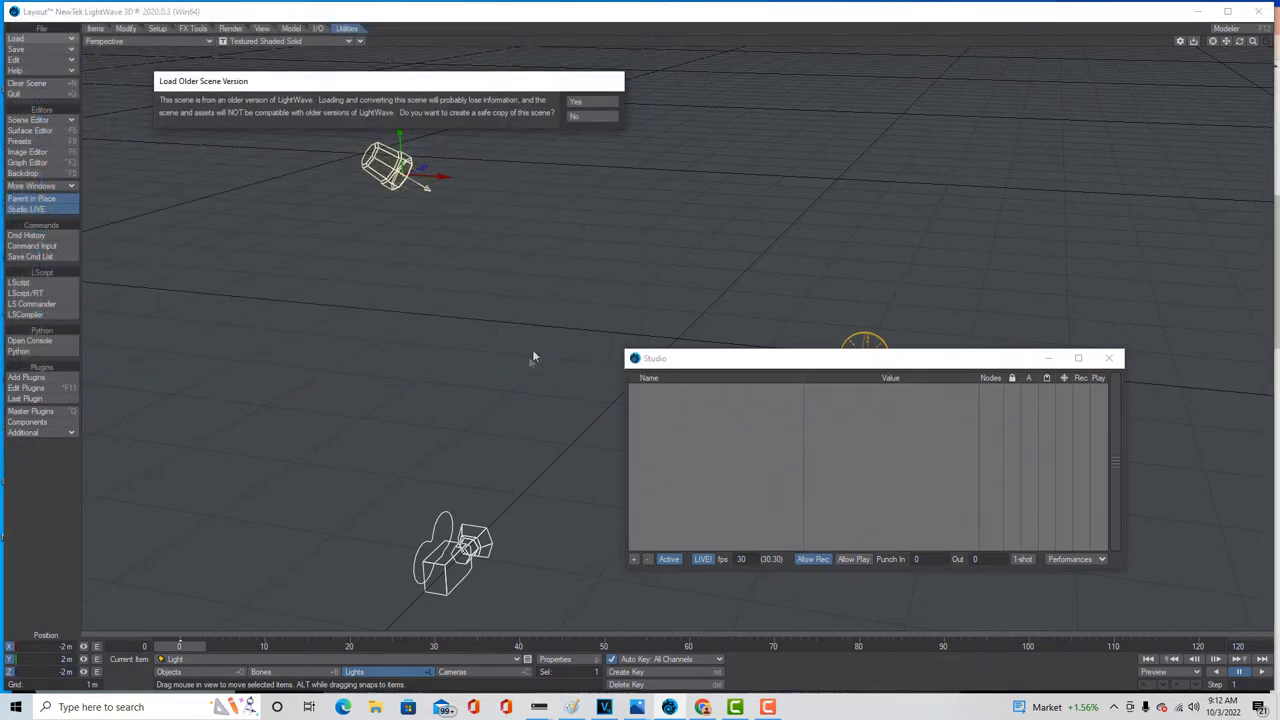
click(576, 100)
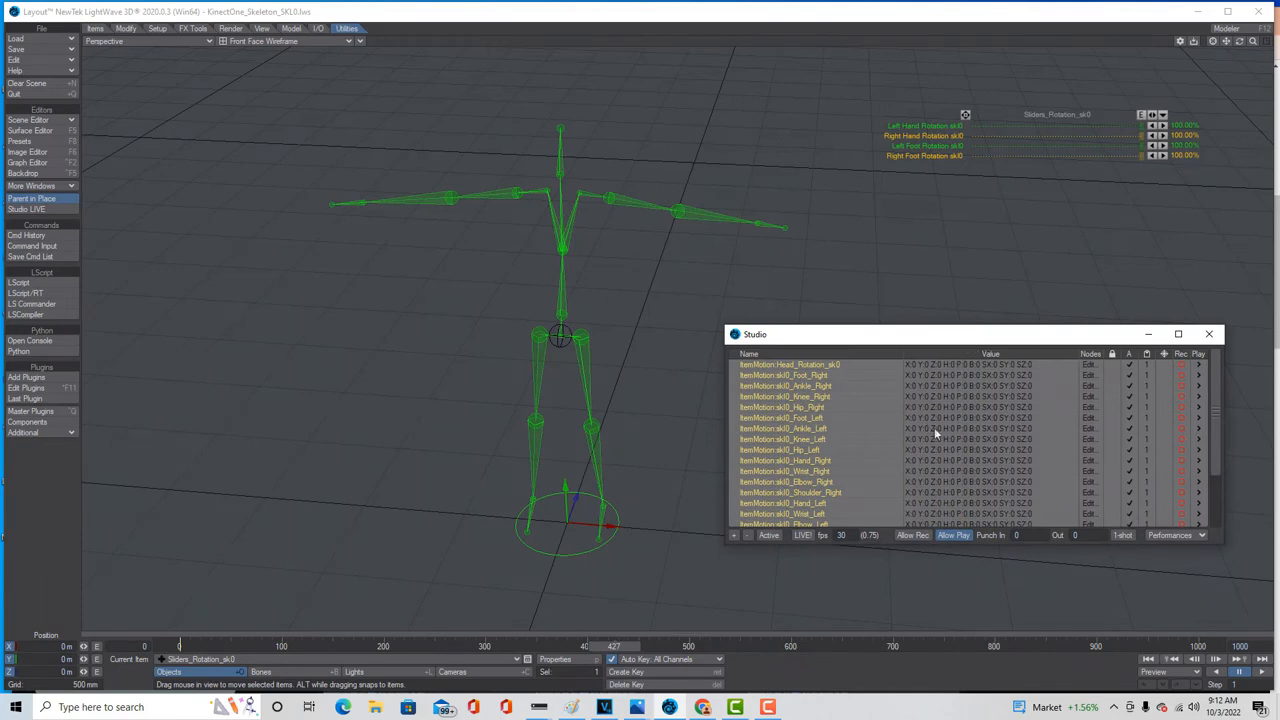
Switch the Studio to LIVE input and move its panel clear of the skeleton rig.
click(912, 536)
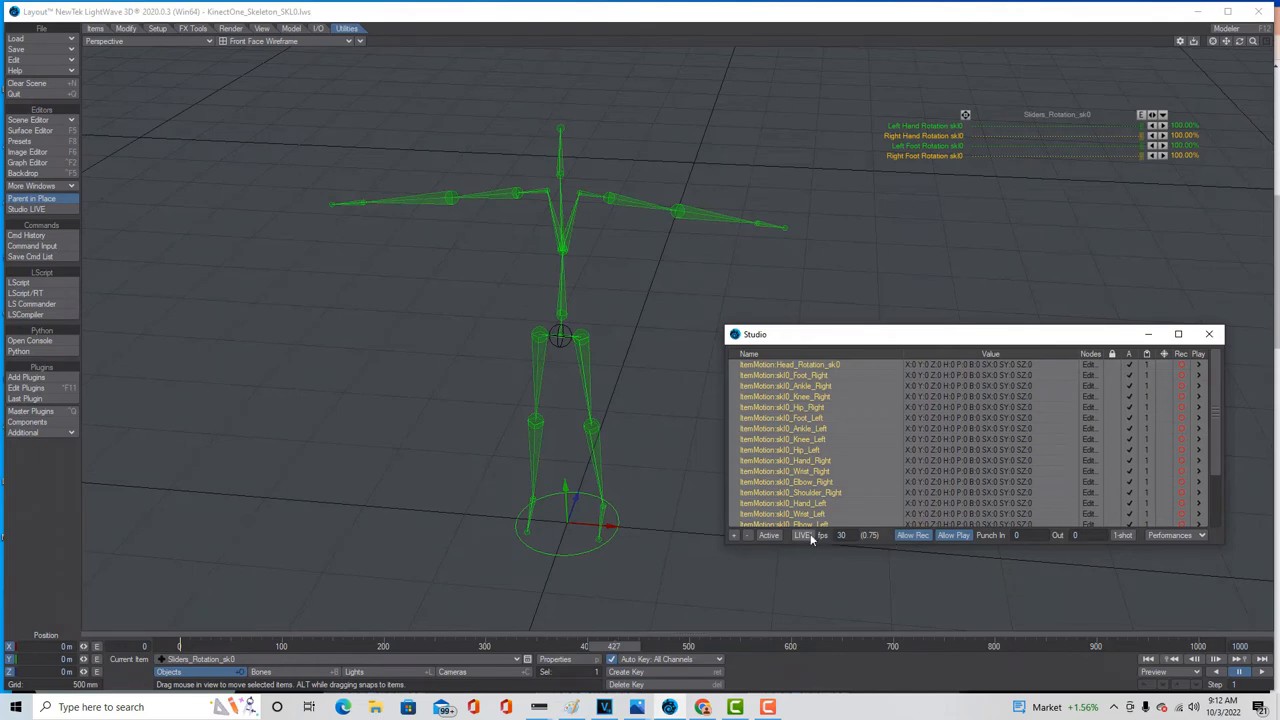
click(804, 536)
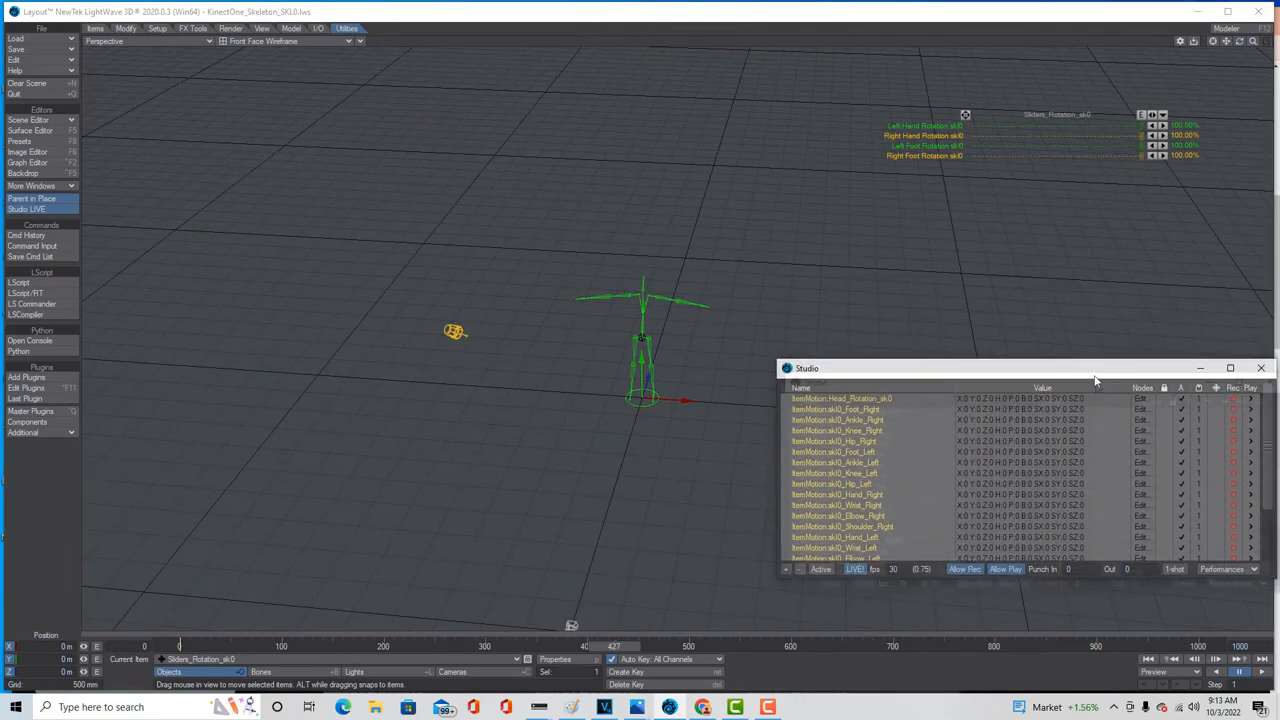
drag(1020, 368, 1020, 400)
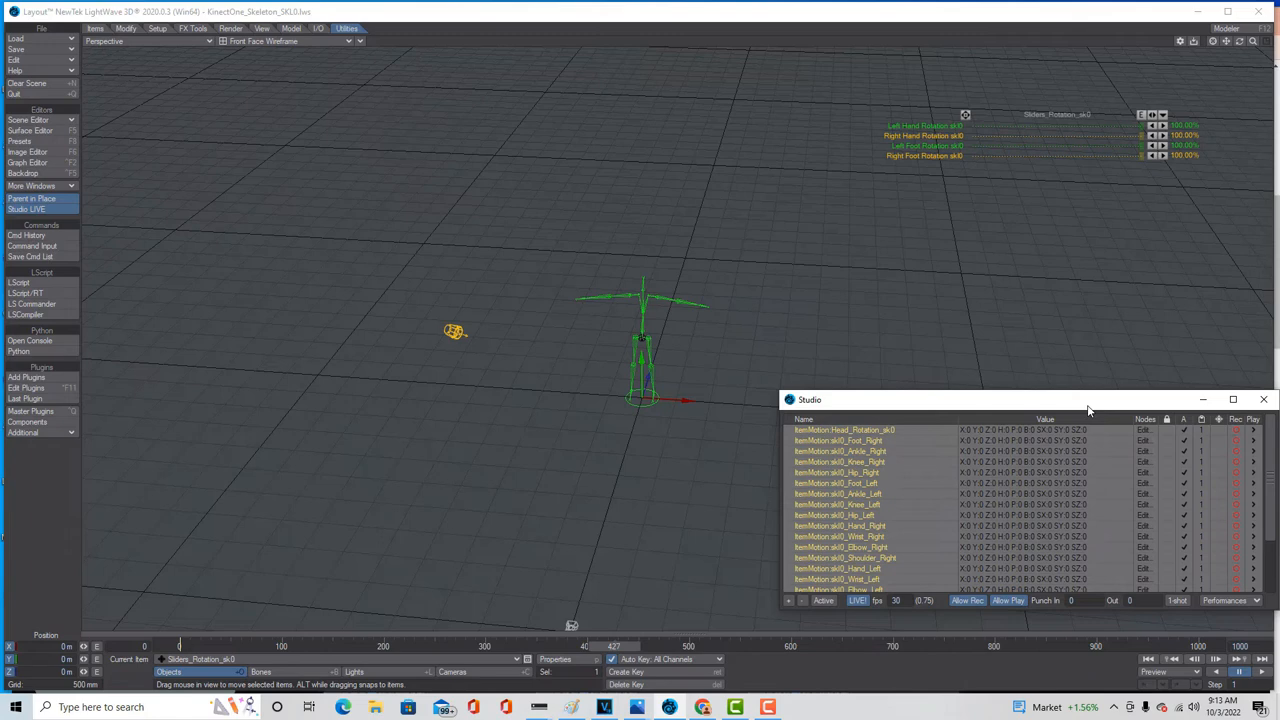
mouse_move(956, 520)
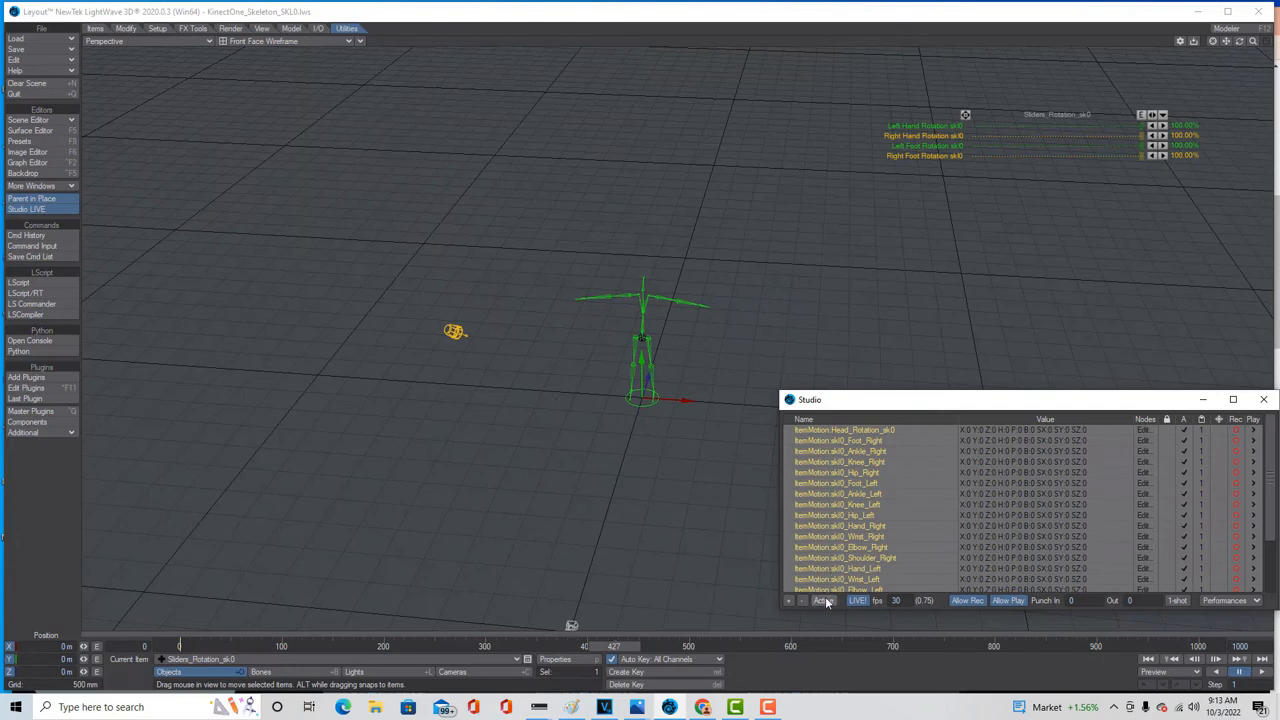
Set the Studio Active so the skeleton follows live Kinect motion.
click(822, 600)
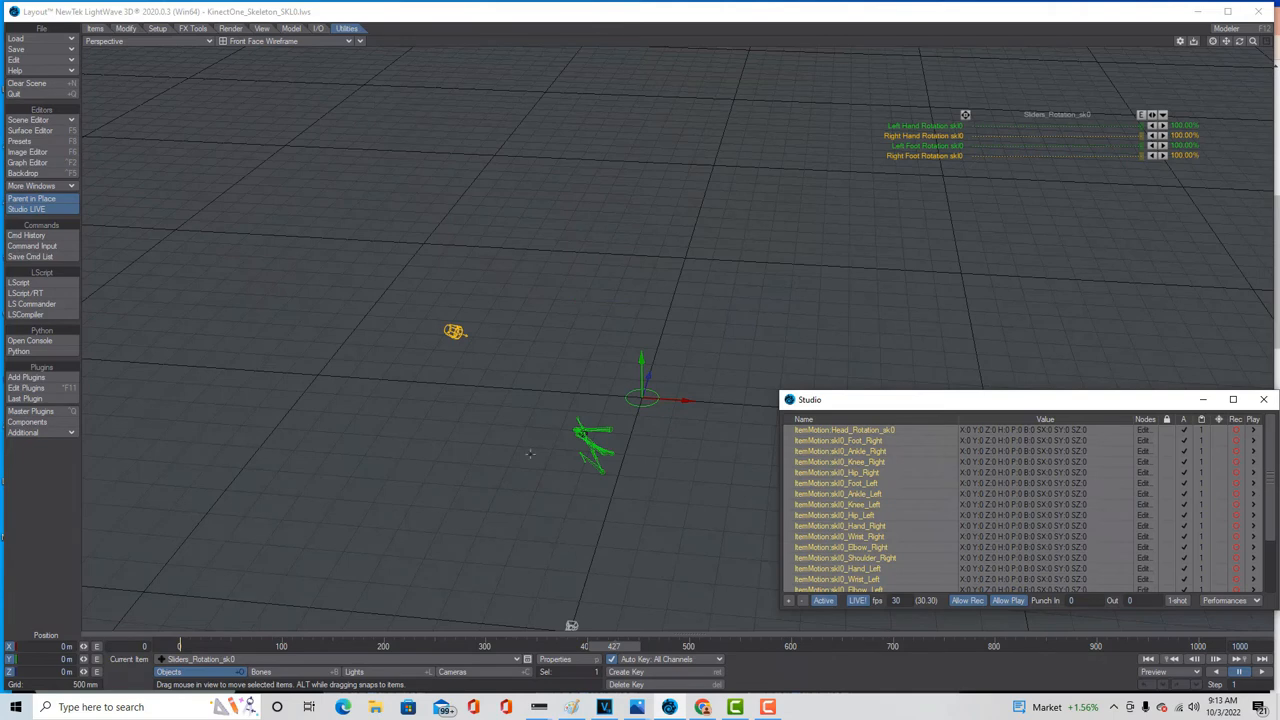
drag(1000, 400, 1050, 356)
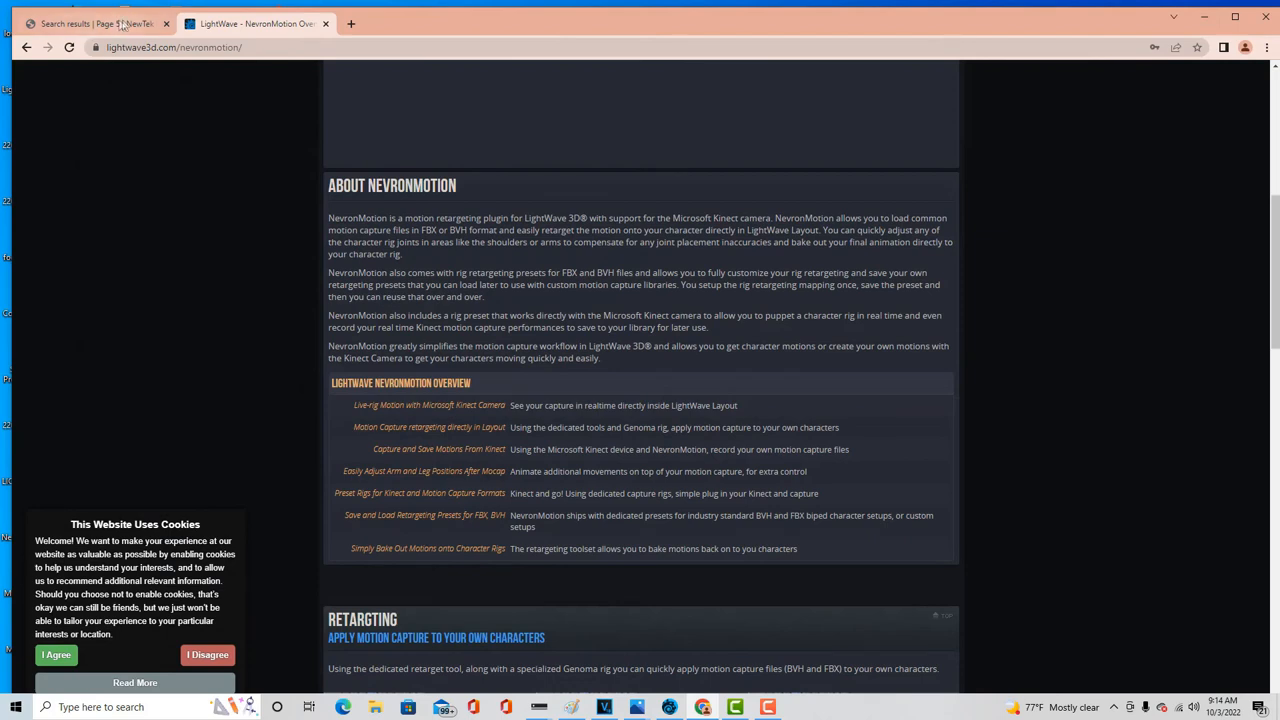
mouse_move(96, 24)
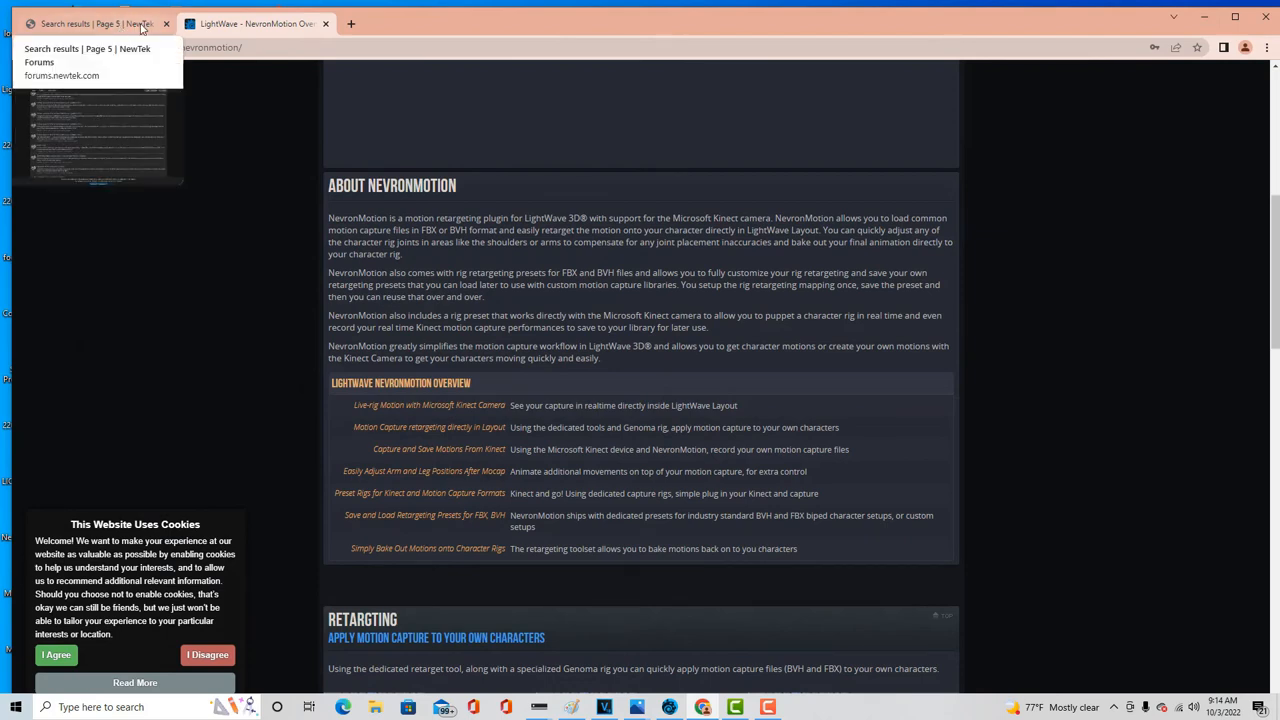
click(96, 24)
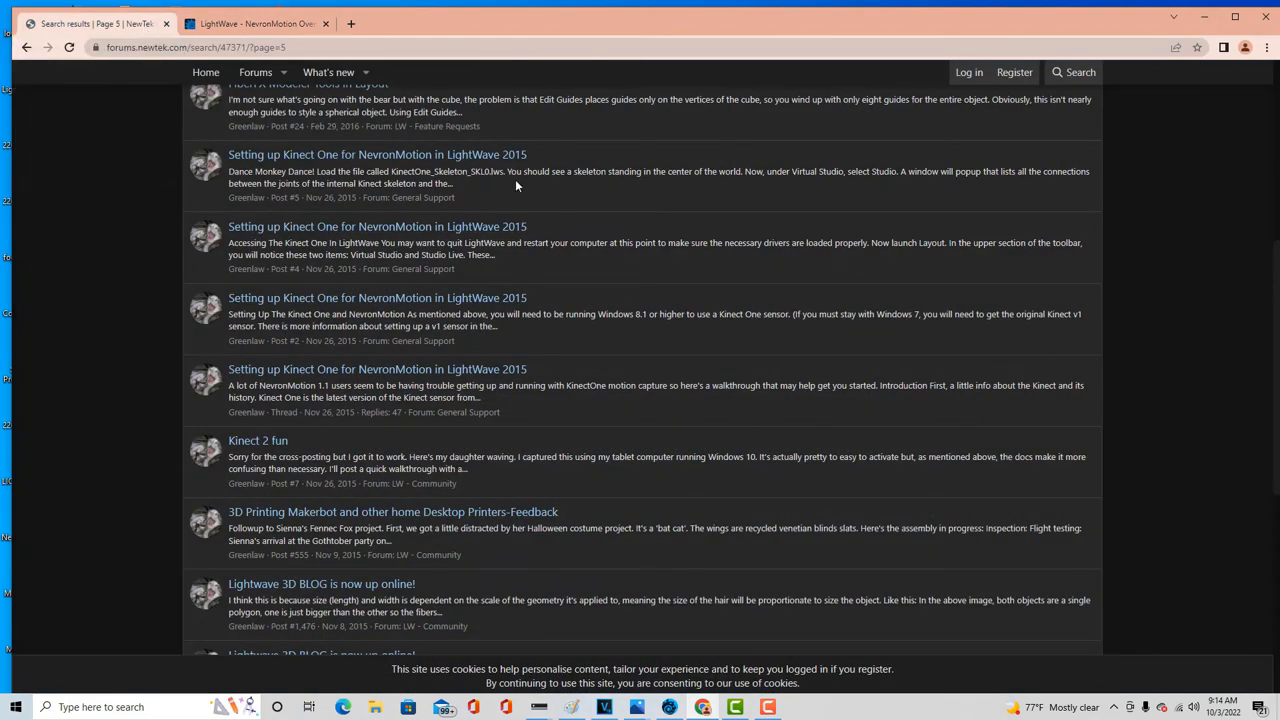
mouse_move(204, 184)
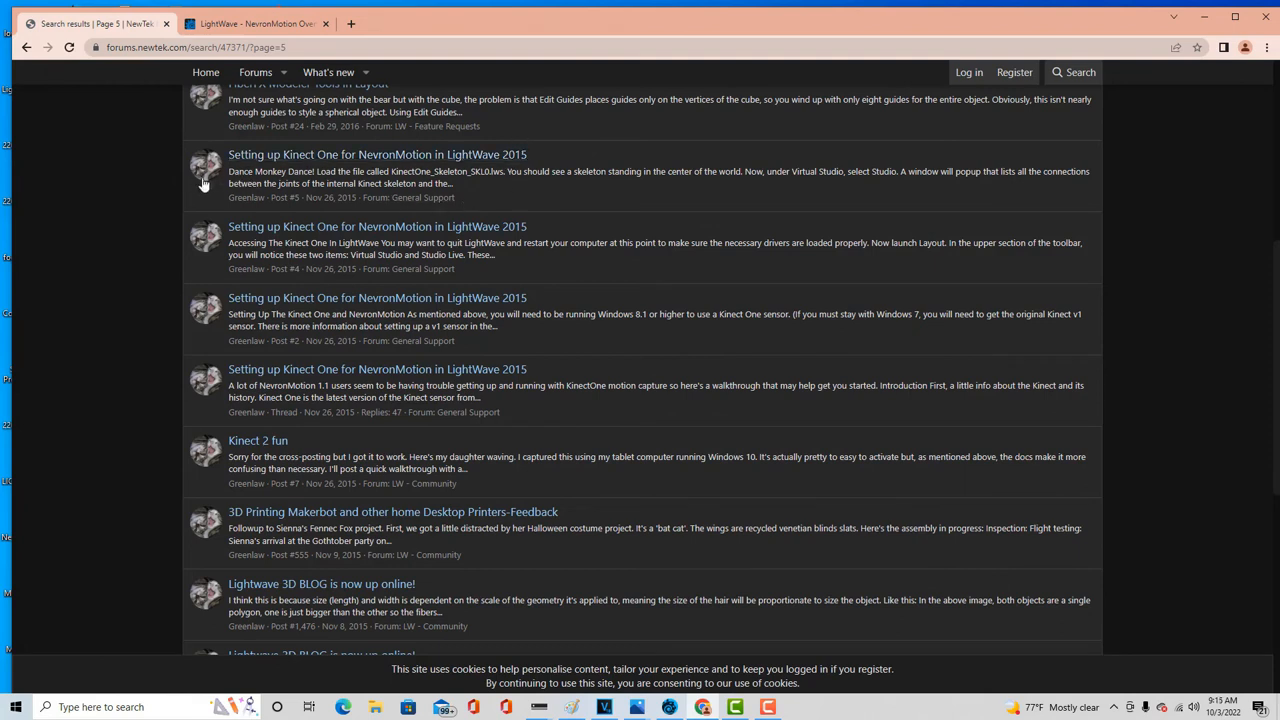
mouse_move(558, 192)
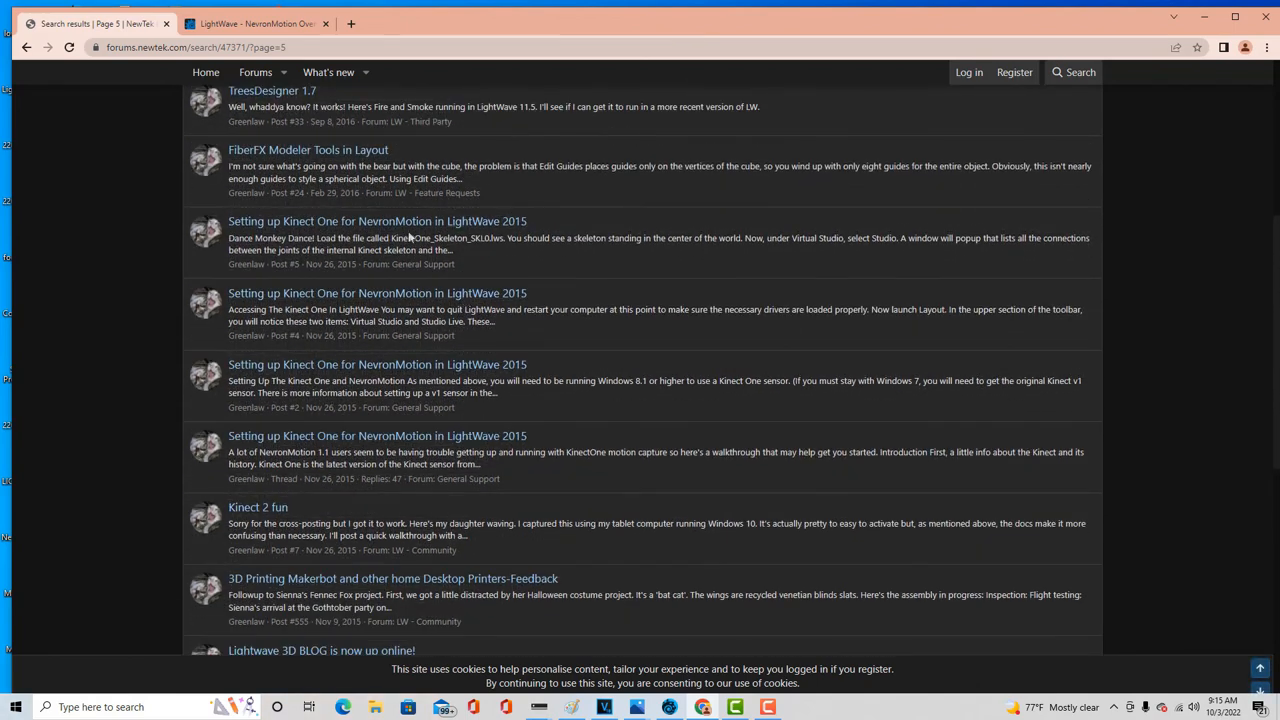
mouse_move(376, 436)
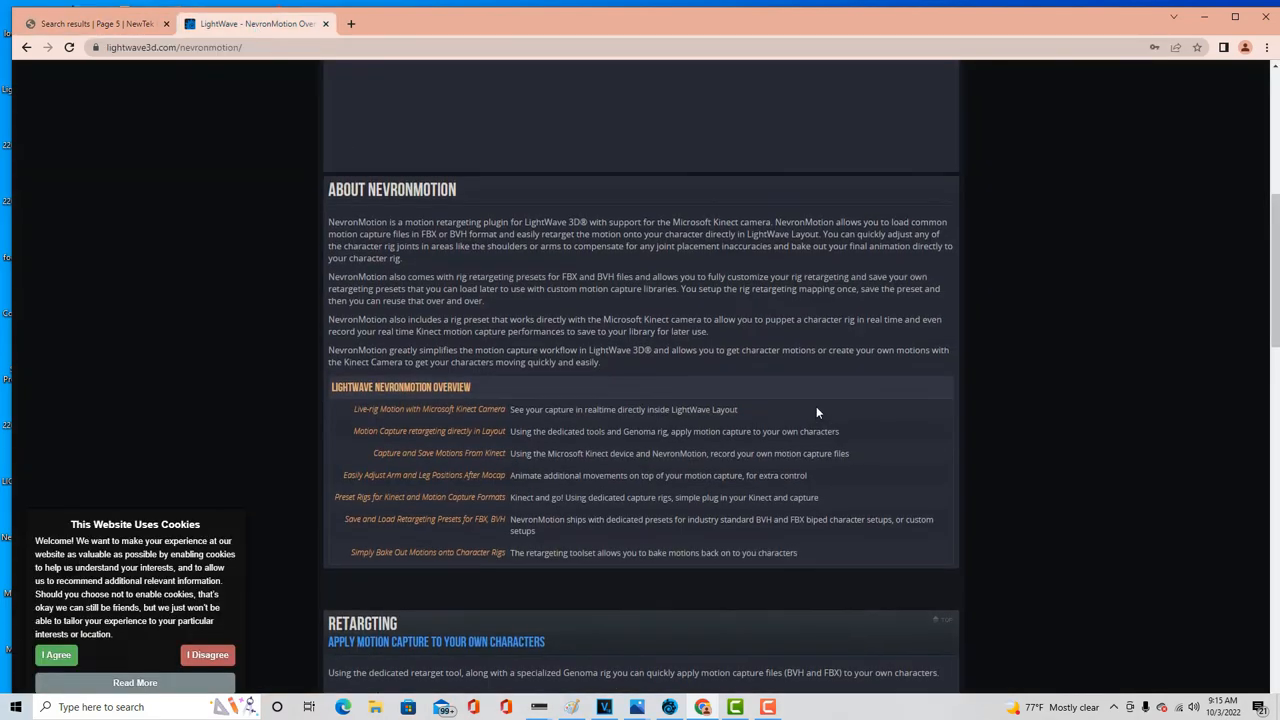
scroll(down, 3)
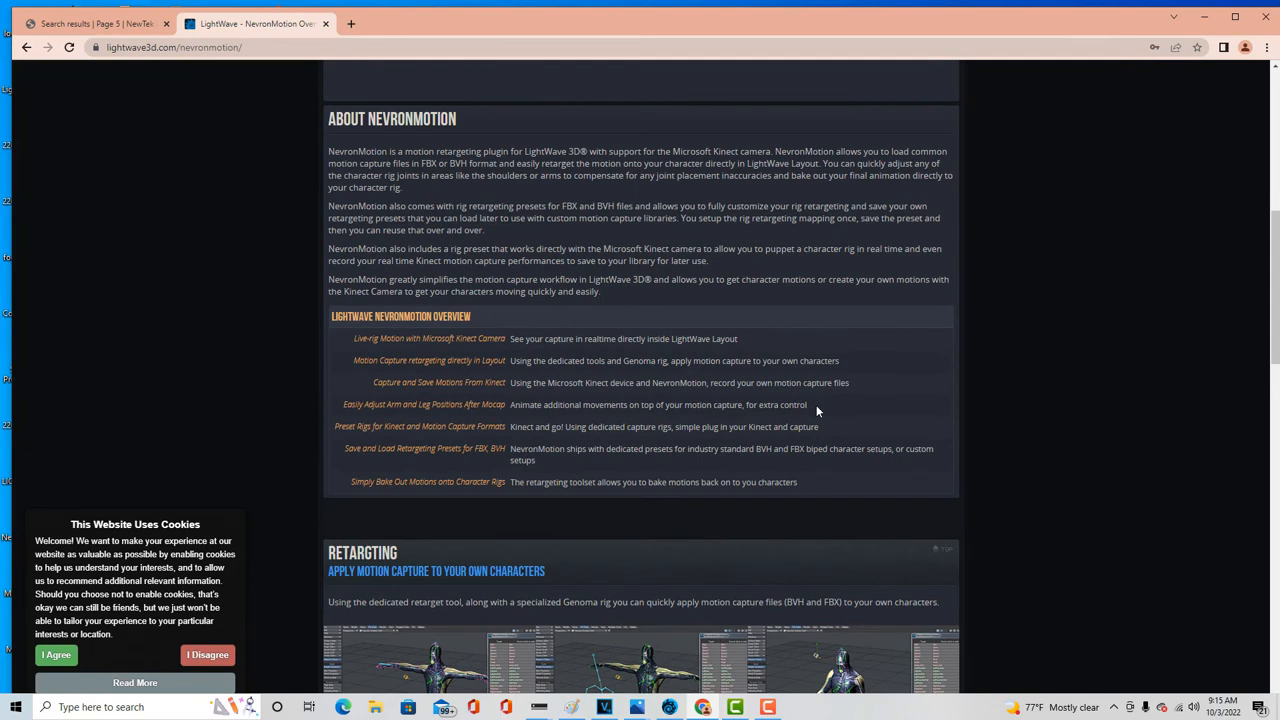
scroll(up, 3)
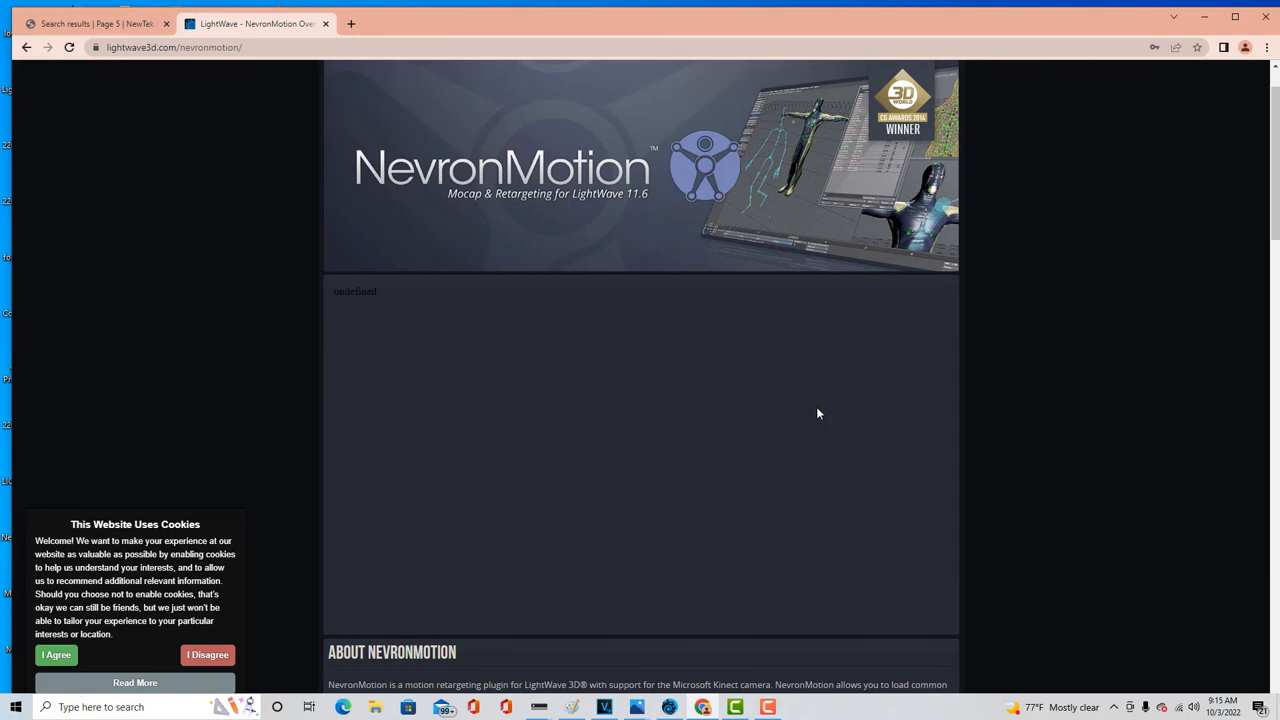